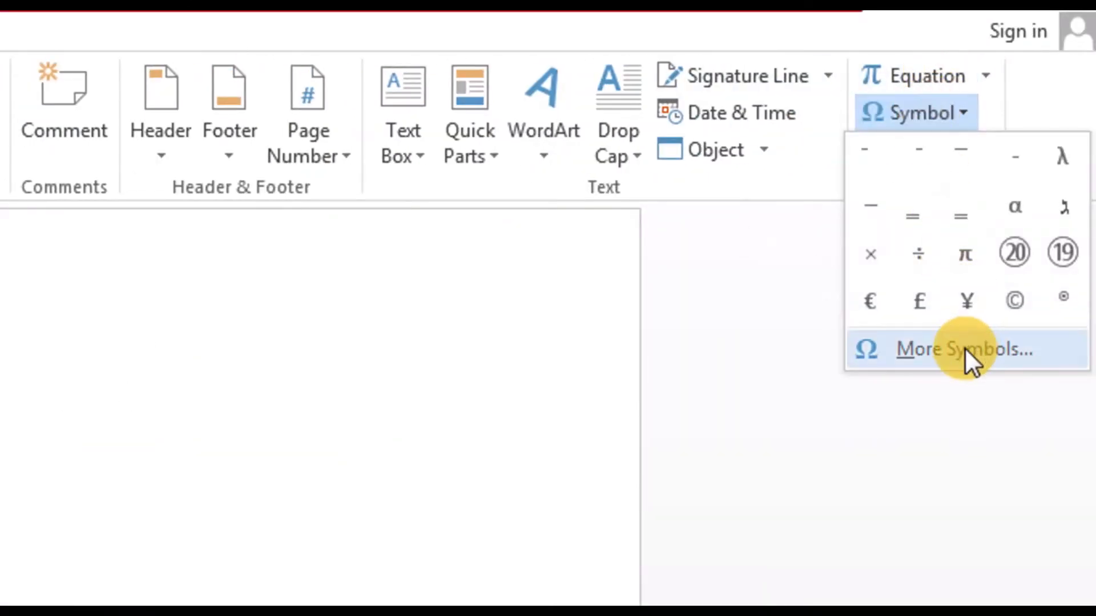
Bring up the full Symbol catalogue from the Insert ribbon's Symbol menu
left_click(962, 349)
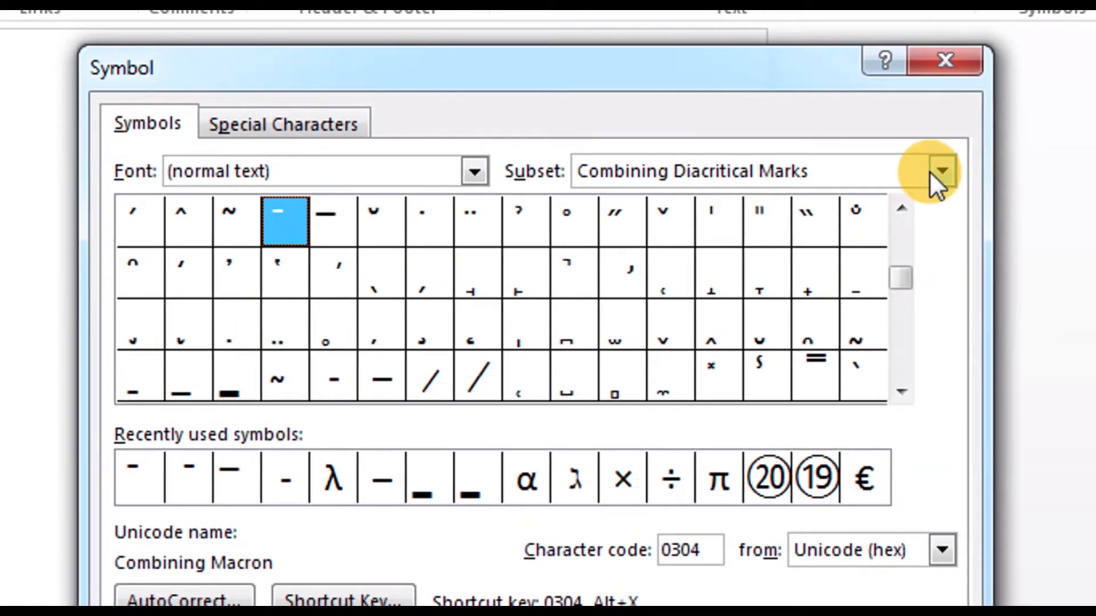
left_click(939, 170)
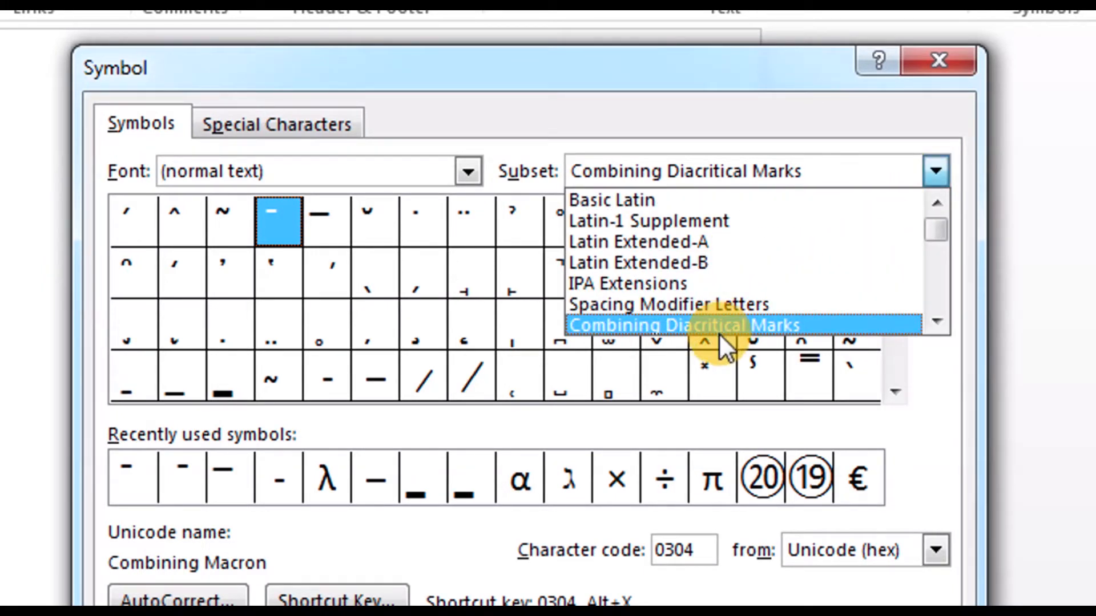
mouse_move(724, 336)
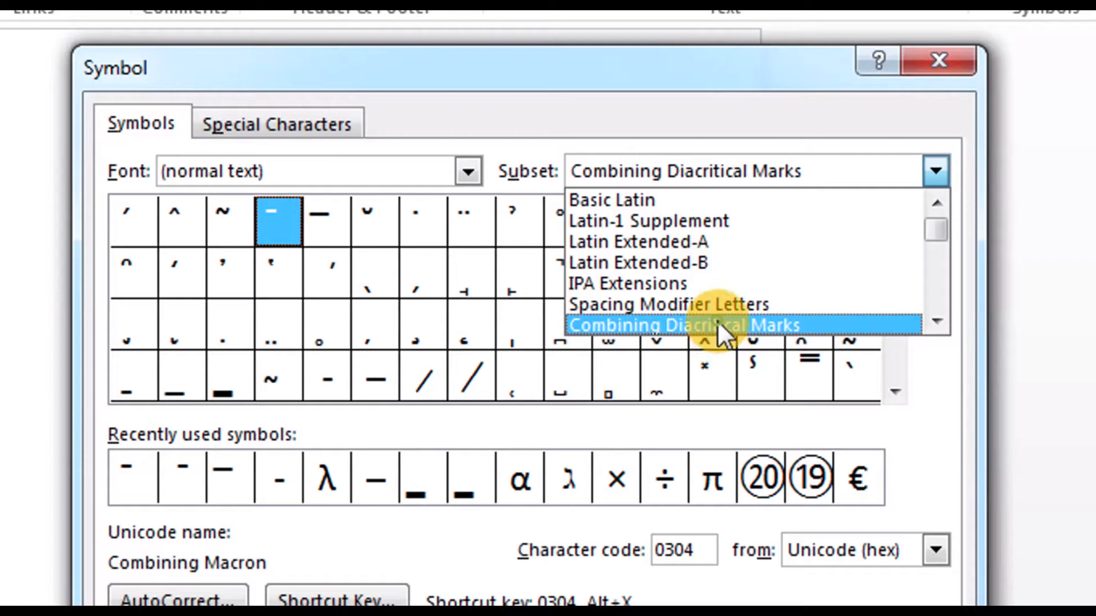
left_click(684, 324)
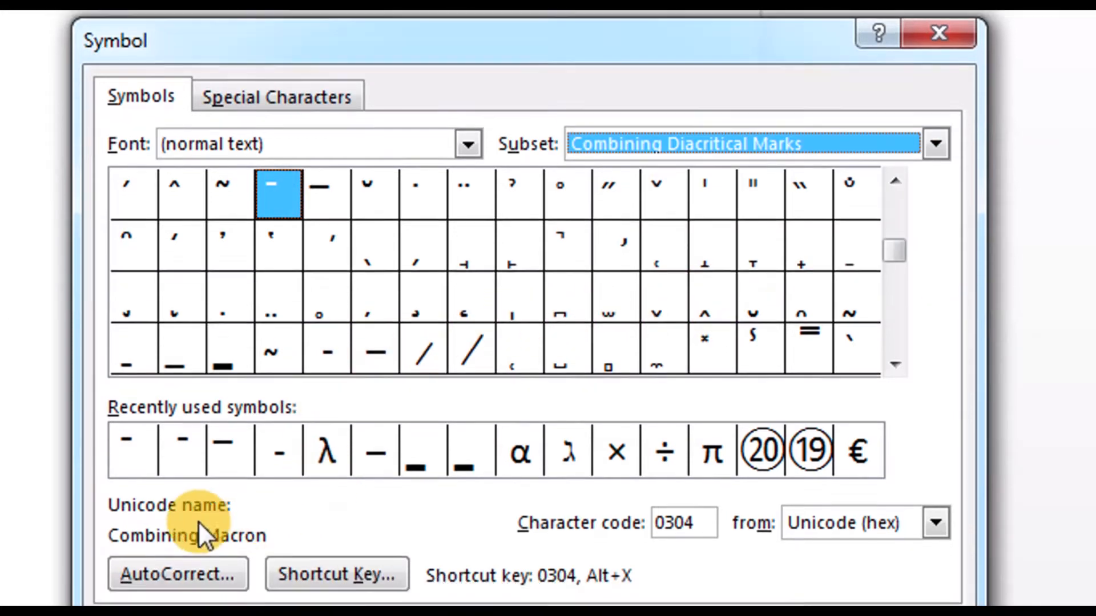
left_click(340, 347)
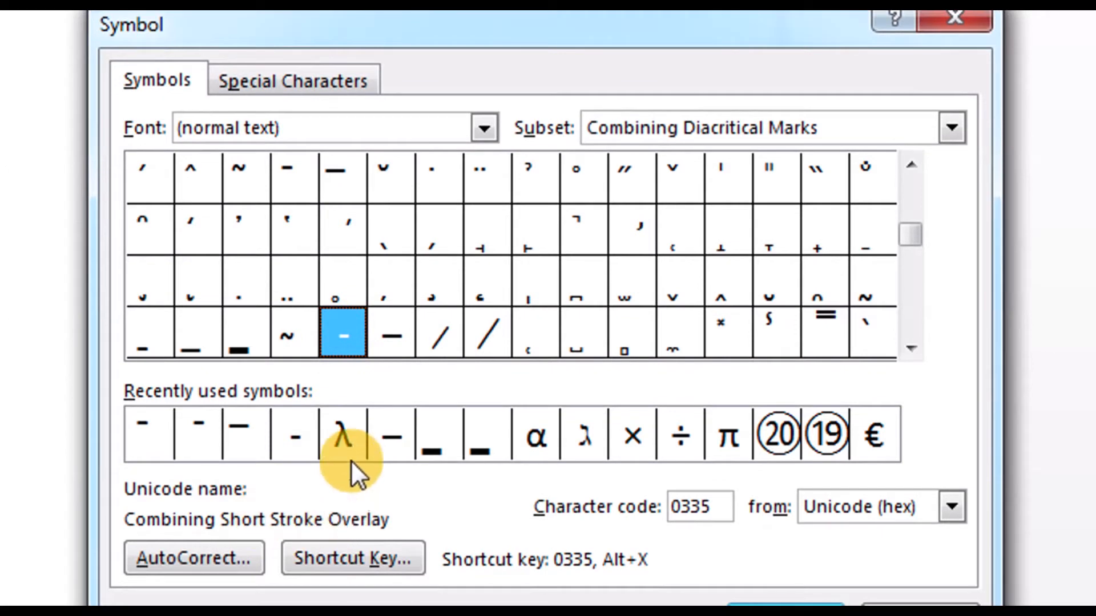
mouse_move(307, 188)
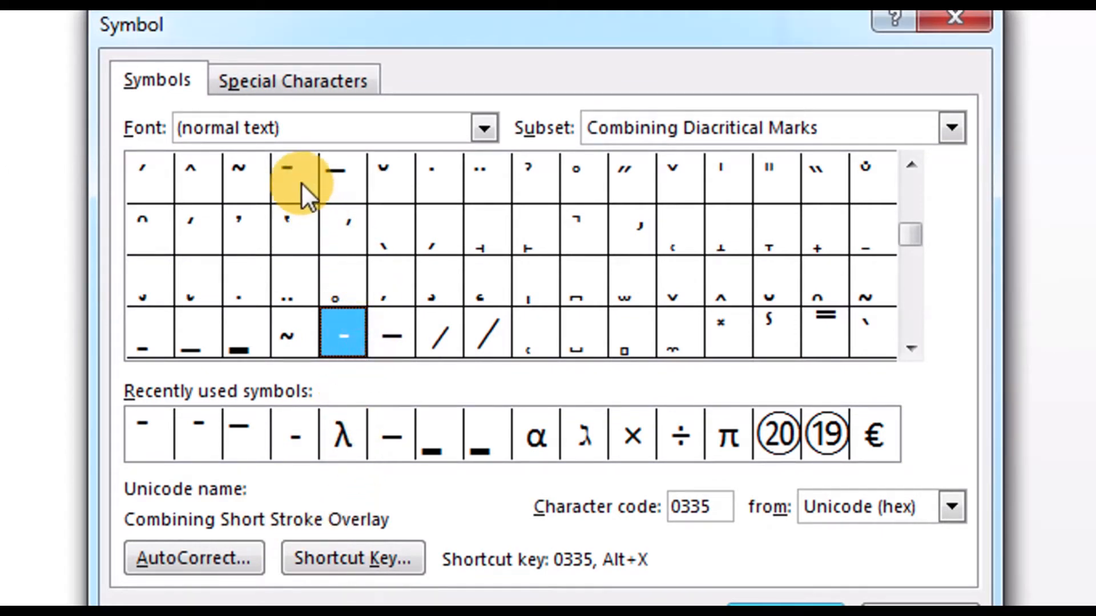
Insert the Combining Macron (0304) over the x and dismiss the Symbol dialog
left_click(293, 176)
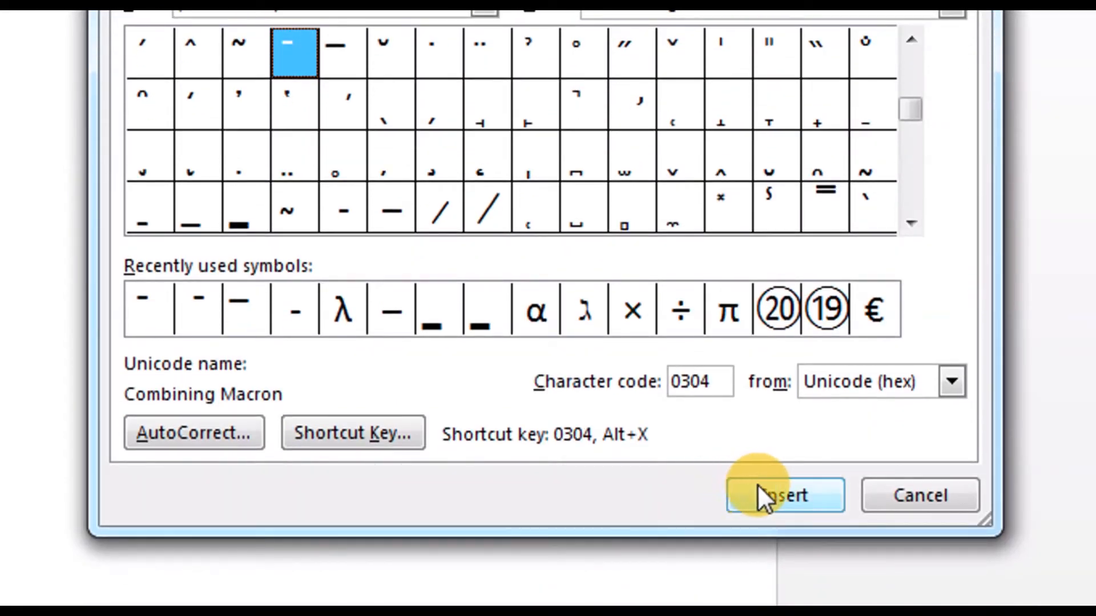
left_click(783, 495)
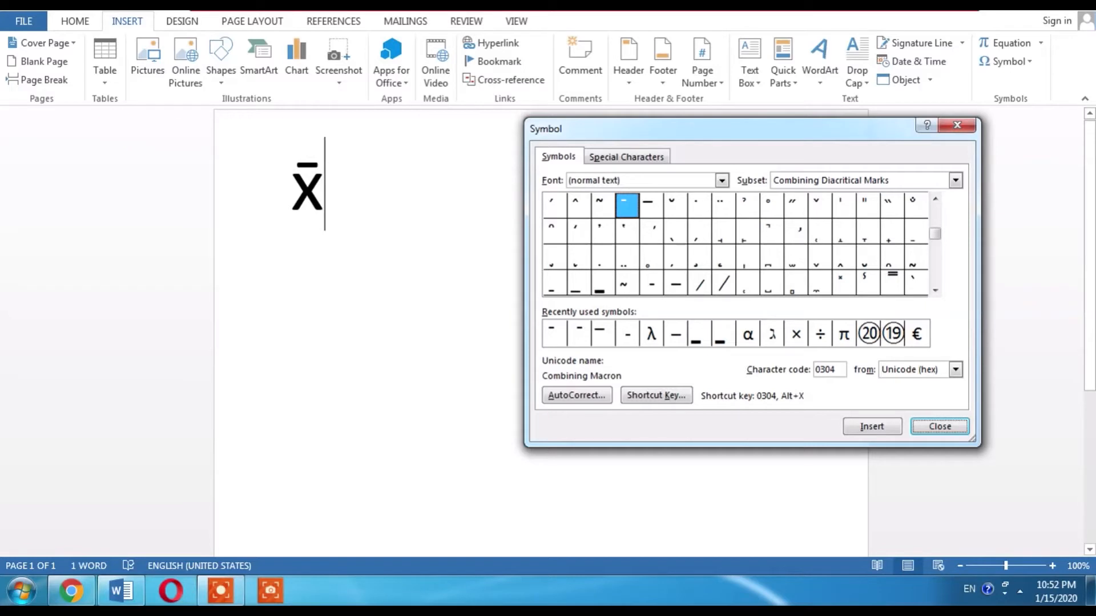
left_click(939, 426)
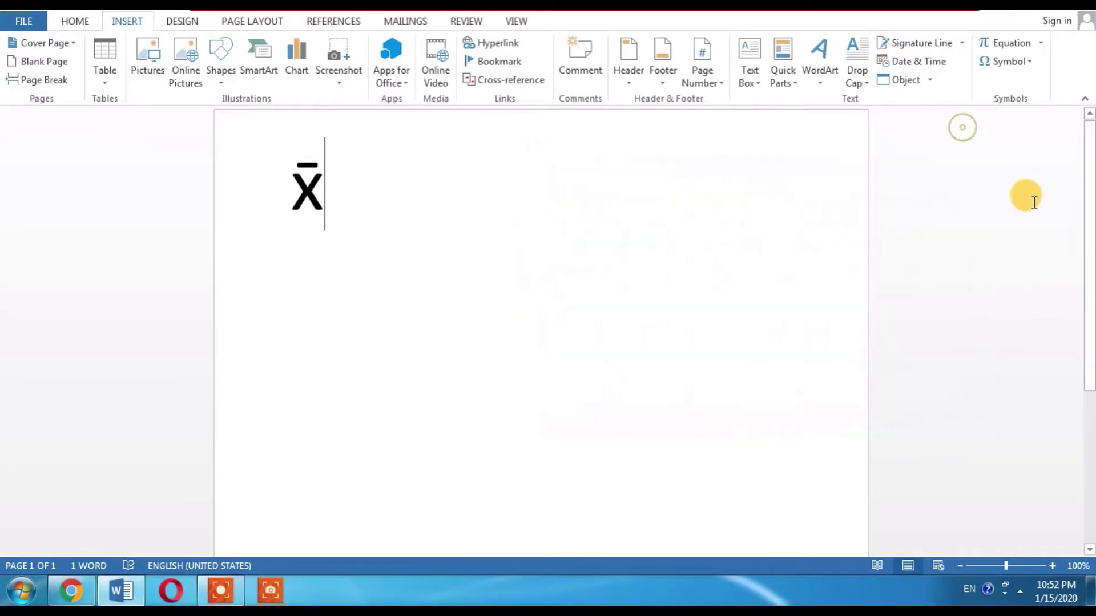
Start a new line beneath x̄ and enter the text Alt+0773
key("enter")
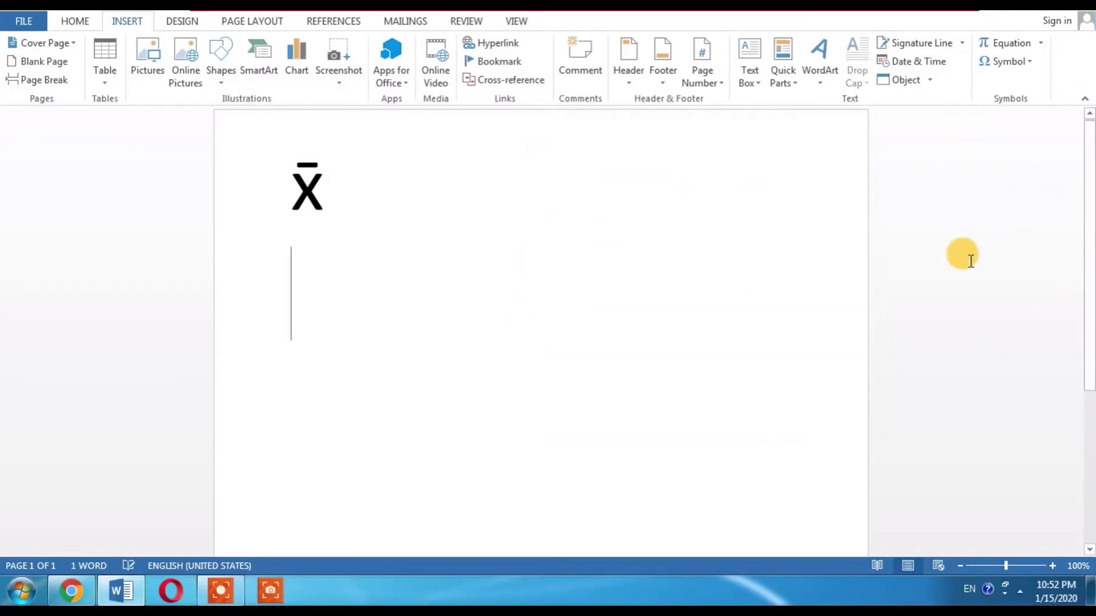
mouse_move(975, 263)
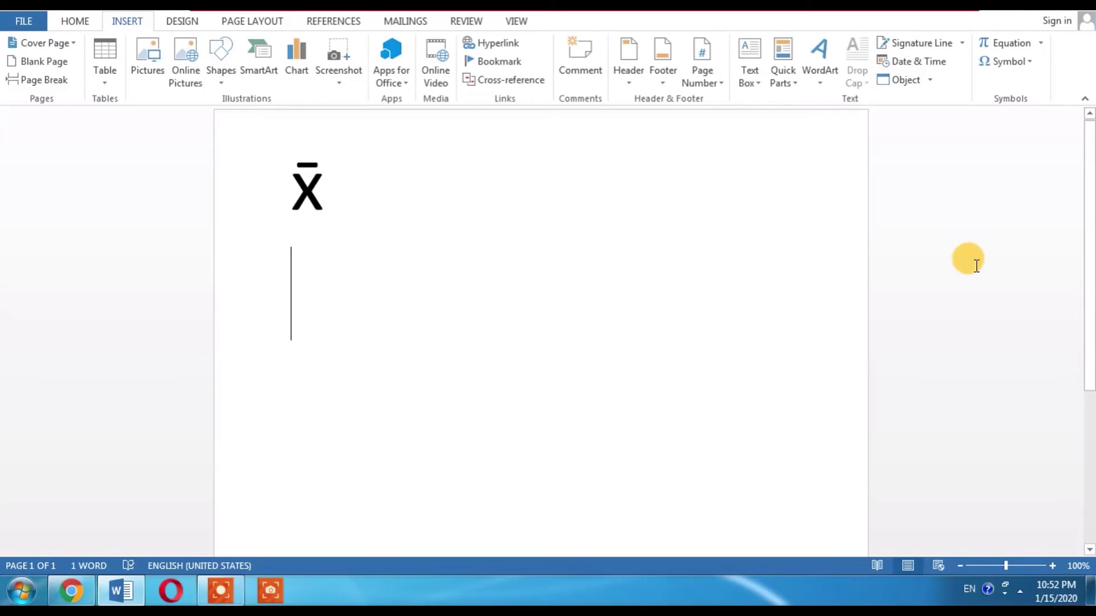
type("Alt+0773")
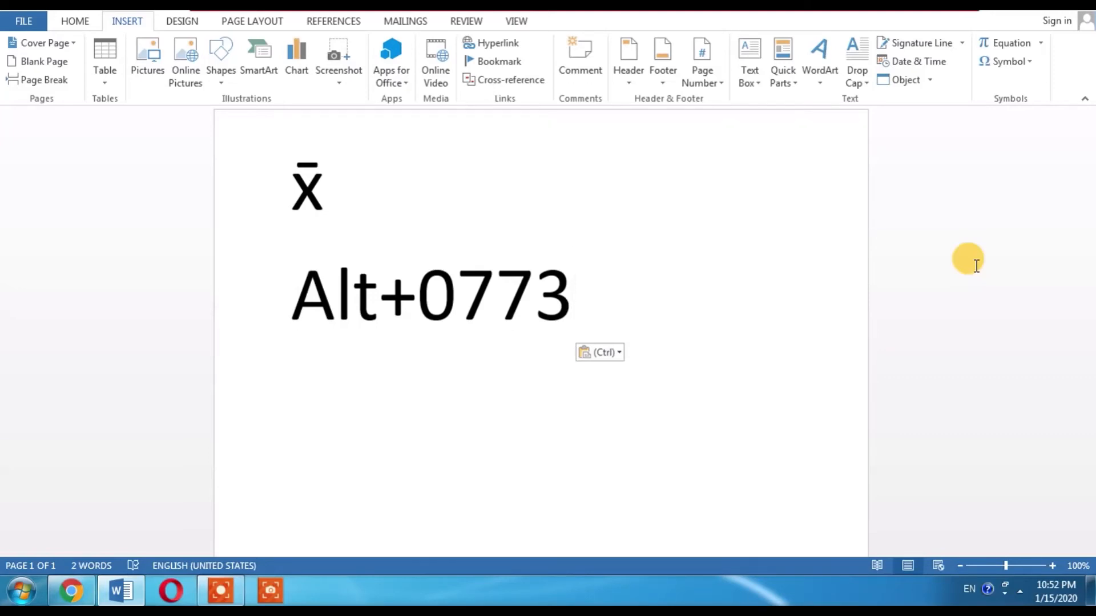
Place the insertion point at the end of the Alt+0773 line
left_click(573, 294)
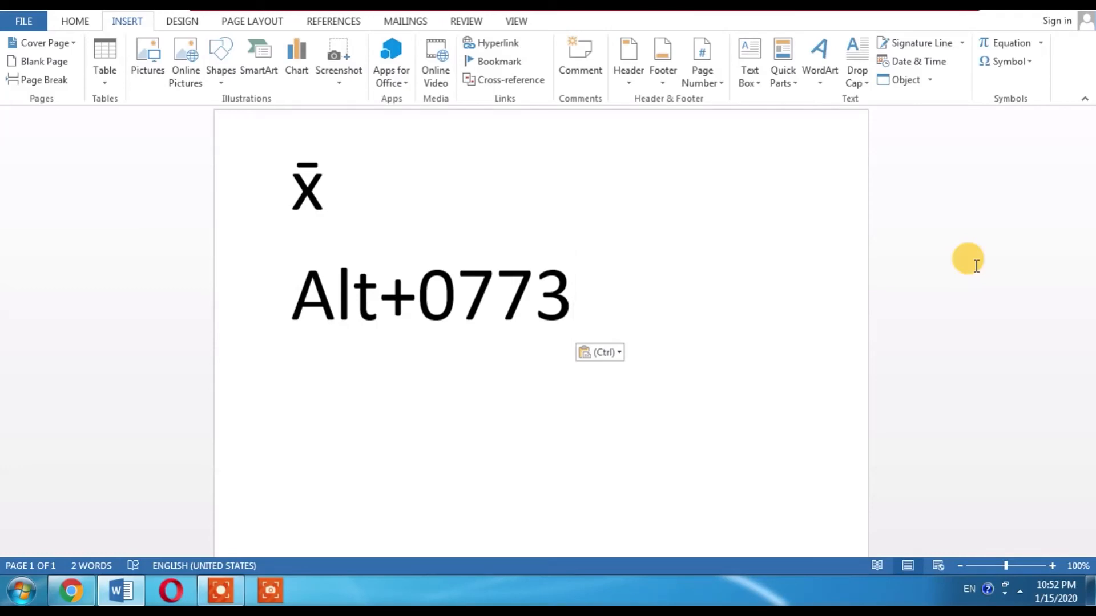
left_click(572, 293)
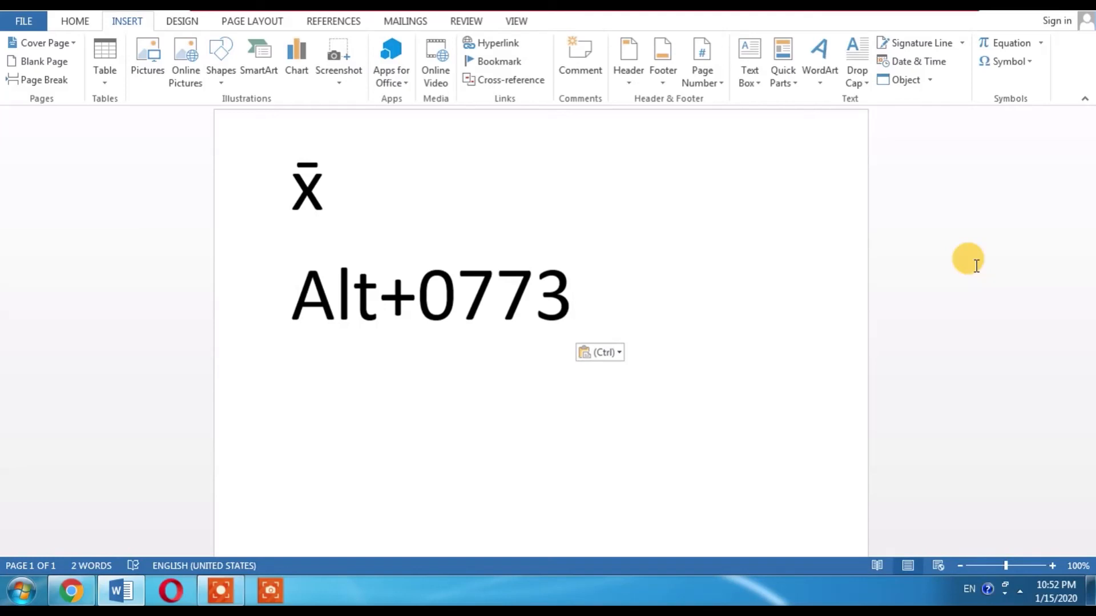
left_click(572, 293)
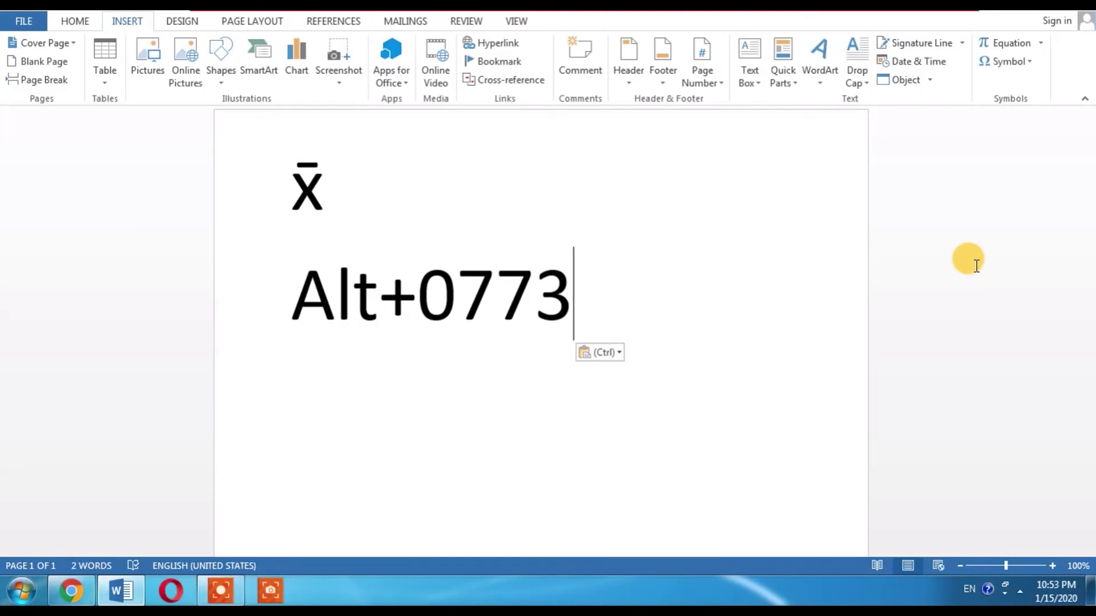